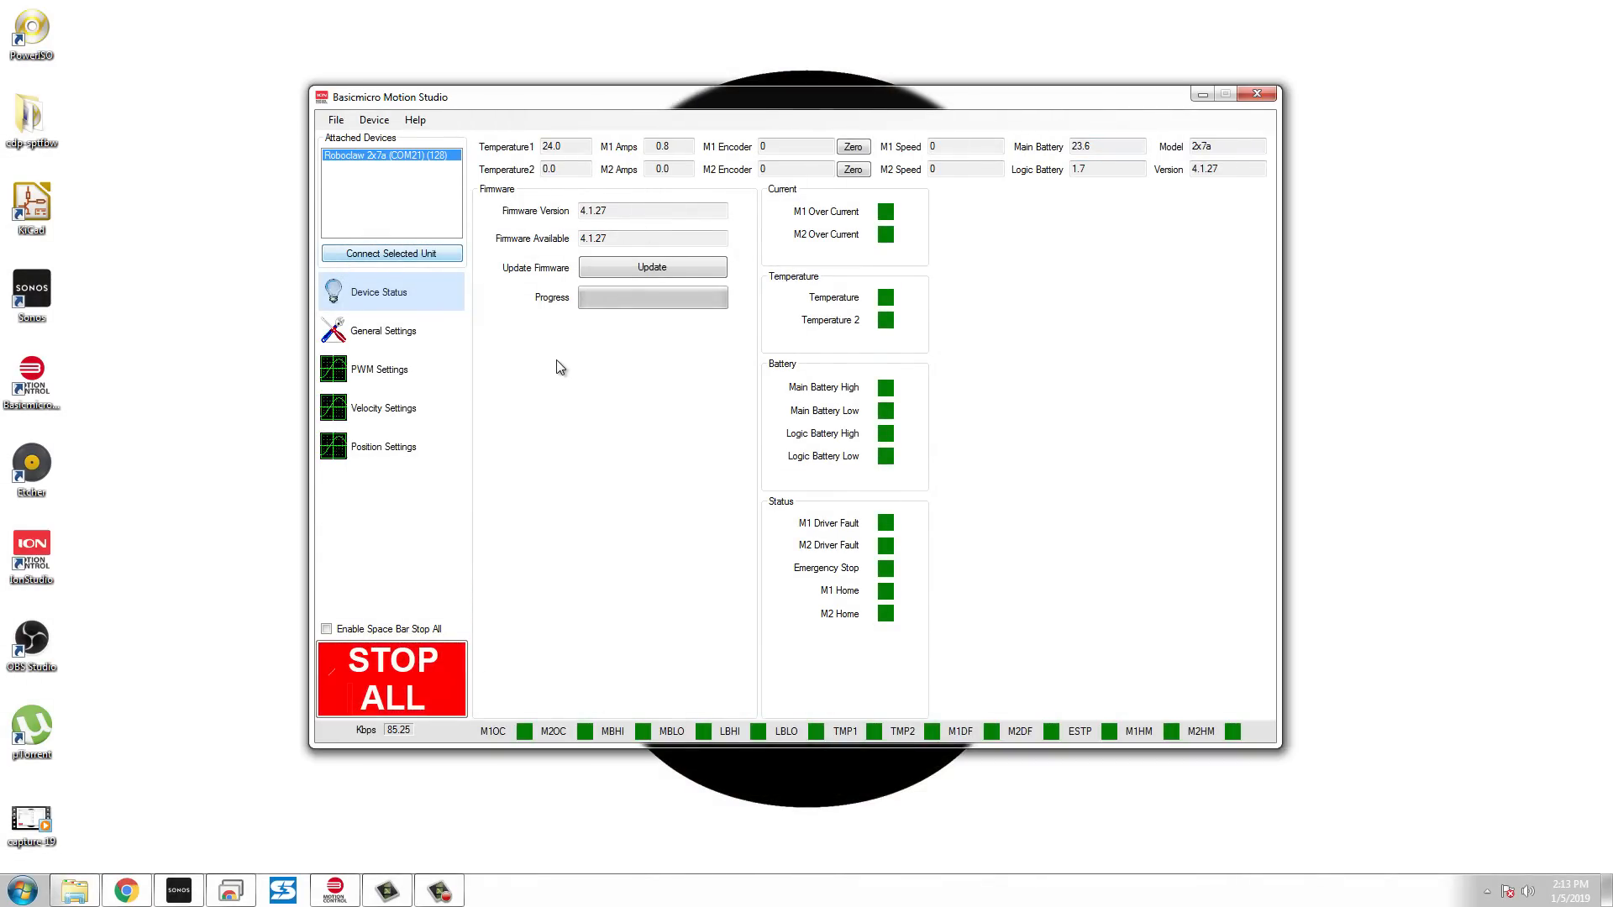
# - Connect to the attached Roboclaw 2x7a unit so live device status appears, firmware 4.1.27
pyautogui.click(390, 253)
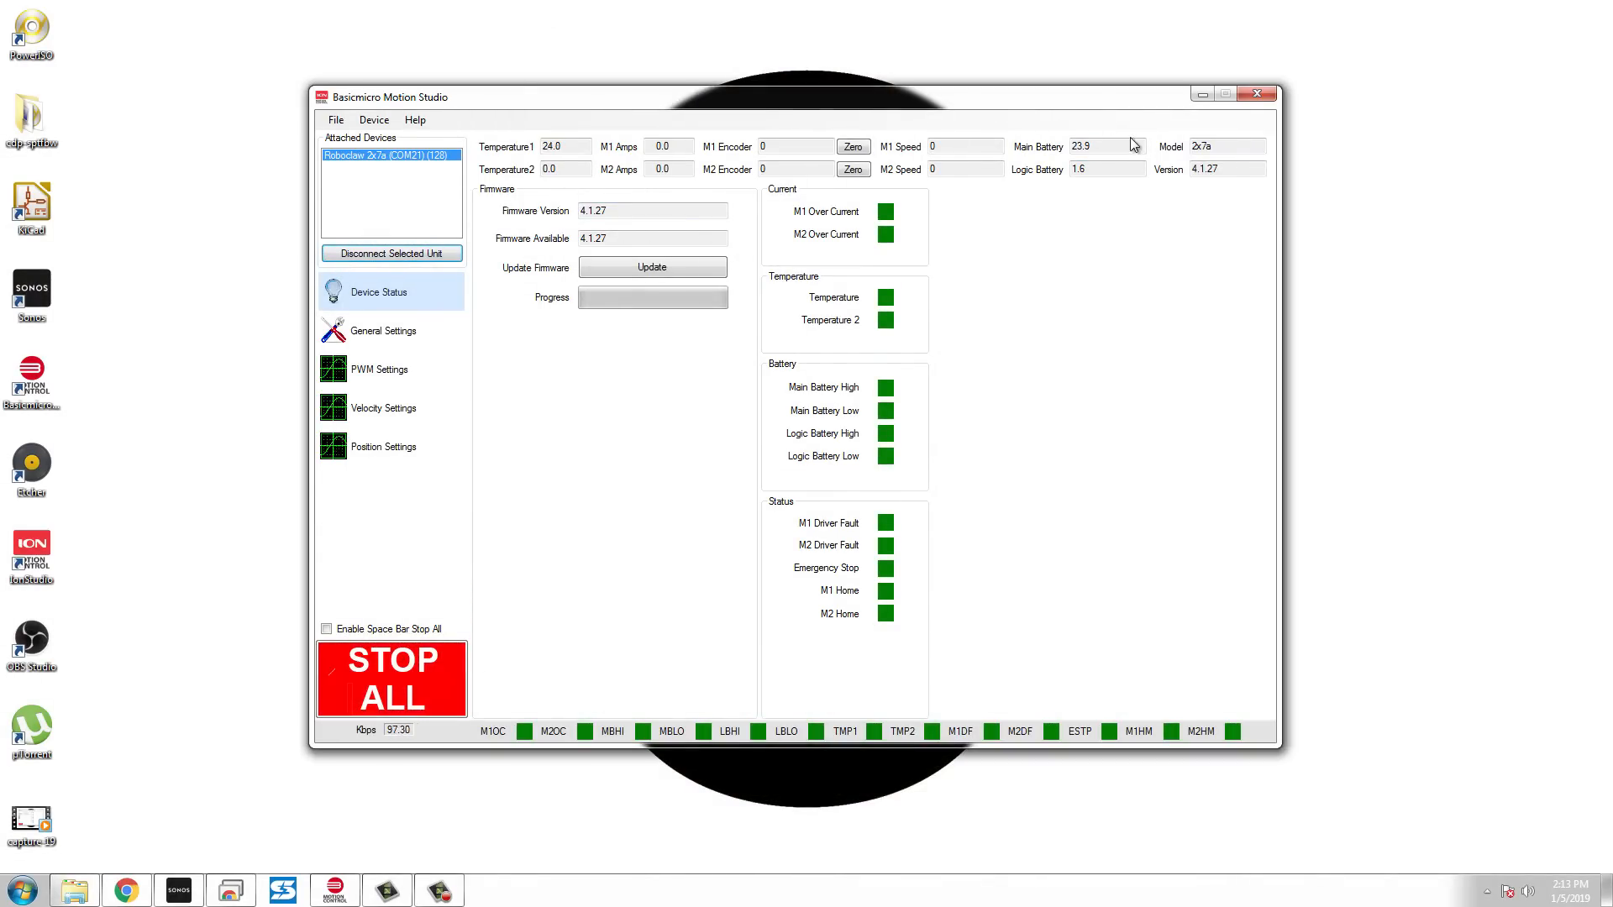